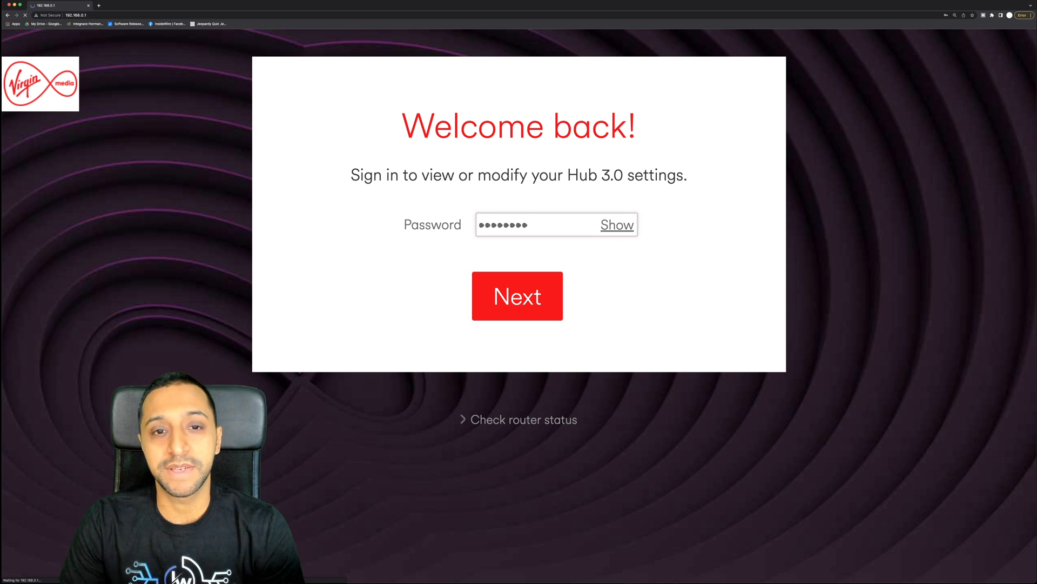
- Sign in with the hub password and start the 'Configure your WiFi network' wizard
{"action": "left_click", "coordinate": [517, 296]}
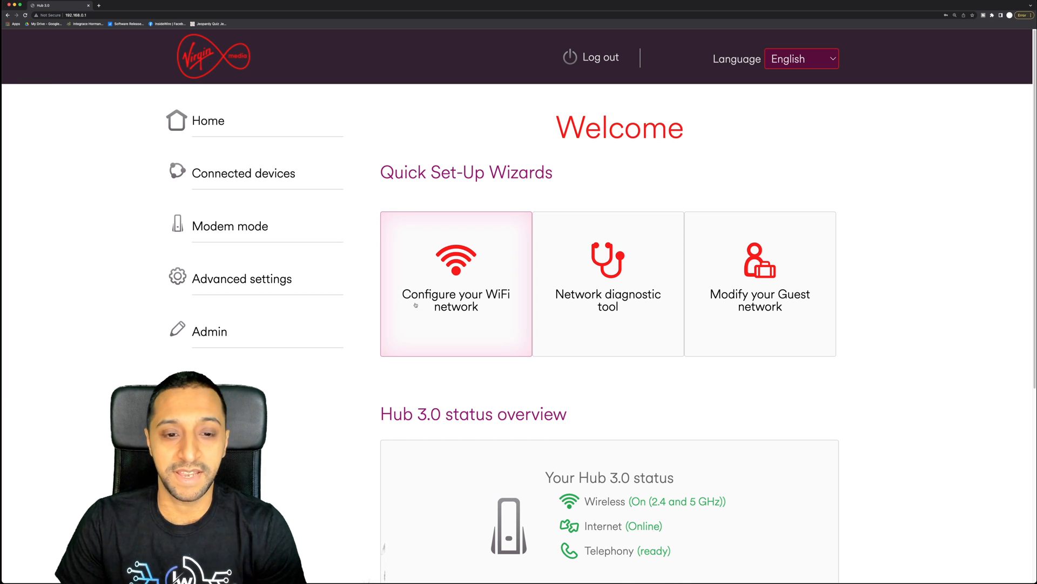
{"action": "left_click", "coordinate": [455, 284]}
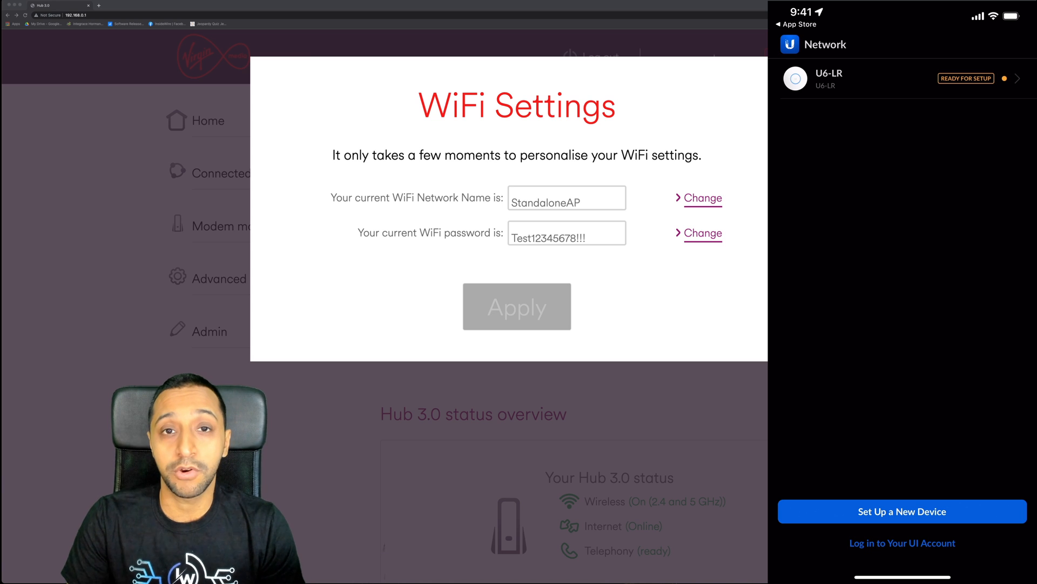
{"action": "mouse_move", "coordinate": [611, 384]}
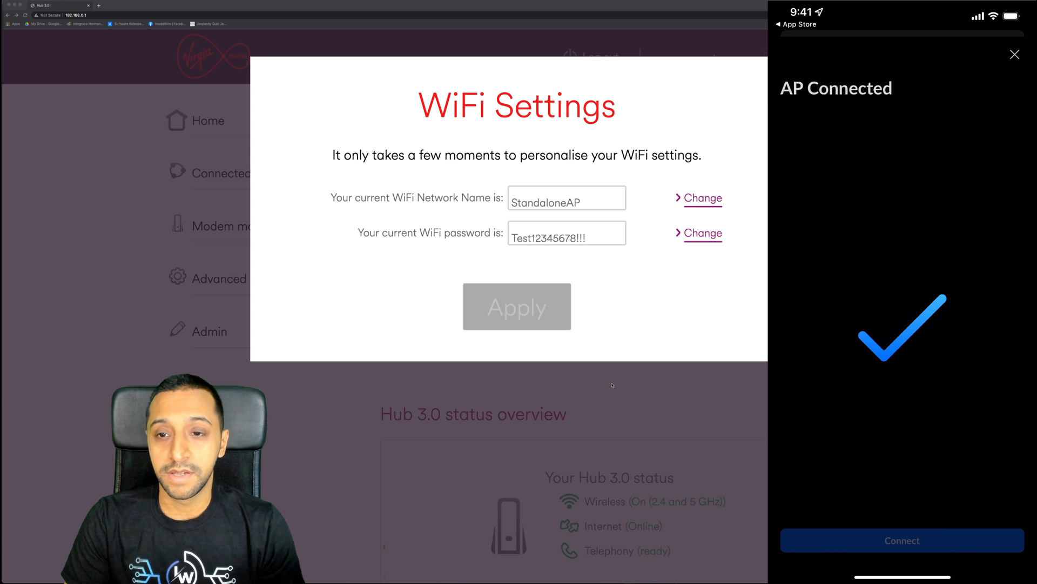
- Connect to the detected U6-LR and continue as an independent AP without a console
{"action": "left_click", "coordinate": [901, 539]}
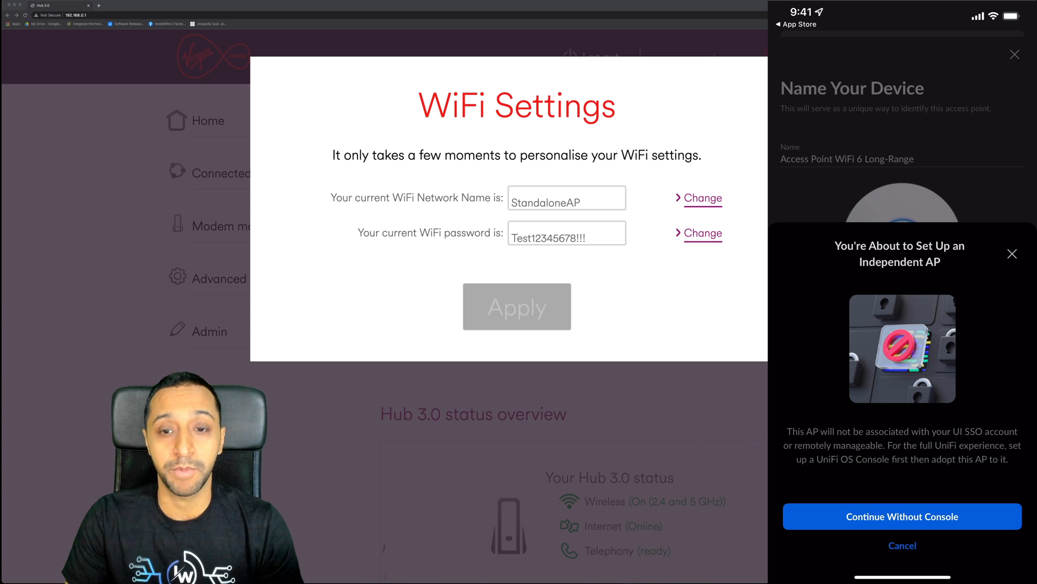
{"action": "left_click", "coordinate": [902, 516]}
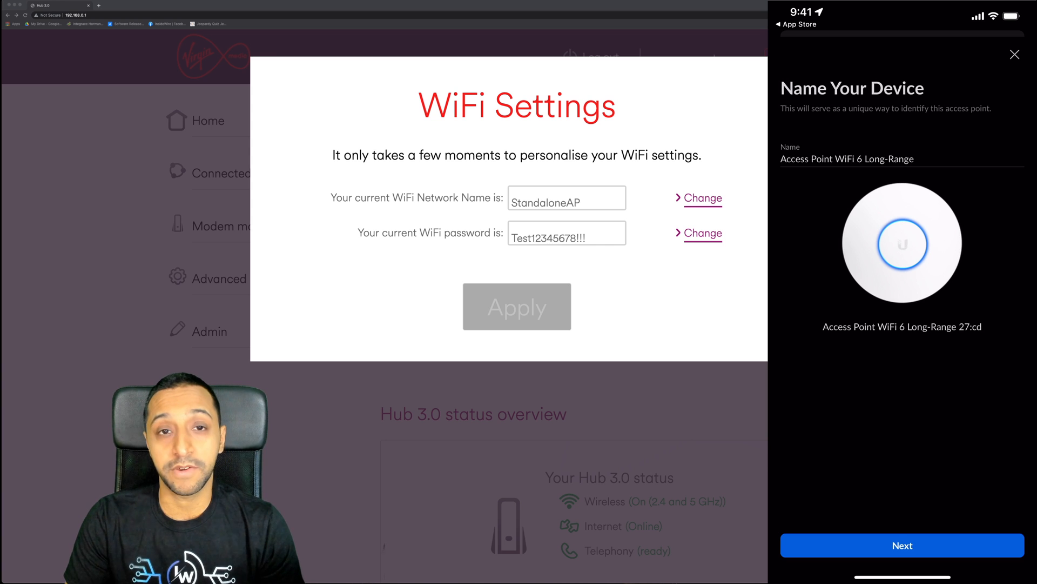
- Keep the default device name and set the WiFi network to StandaloneAP with its password
{"action": "left_click", "coordinate": [902, 544]}
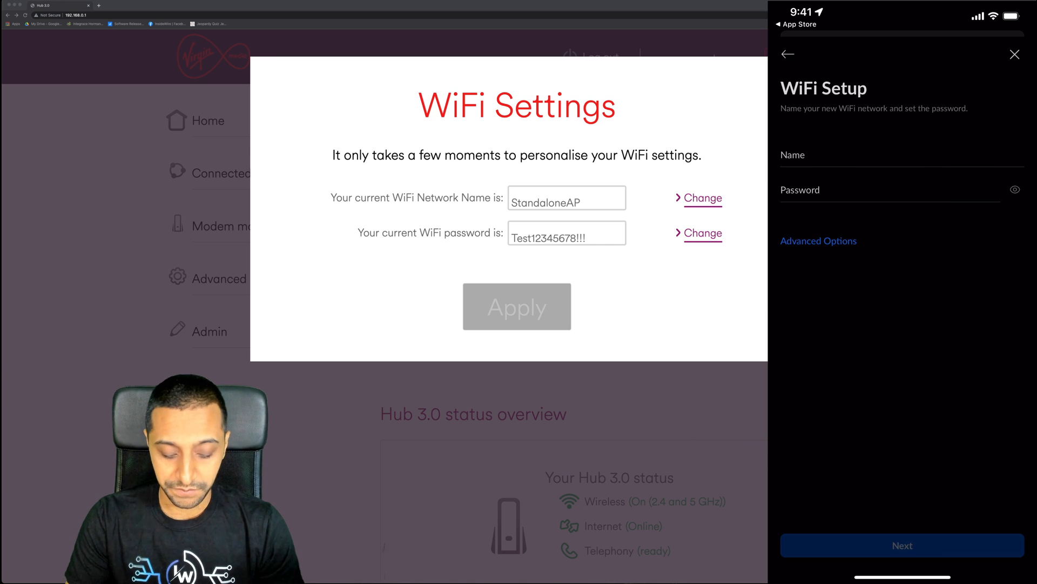
{"action": "left_click", "coordinate": [887, 155]}
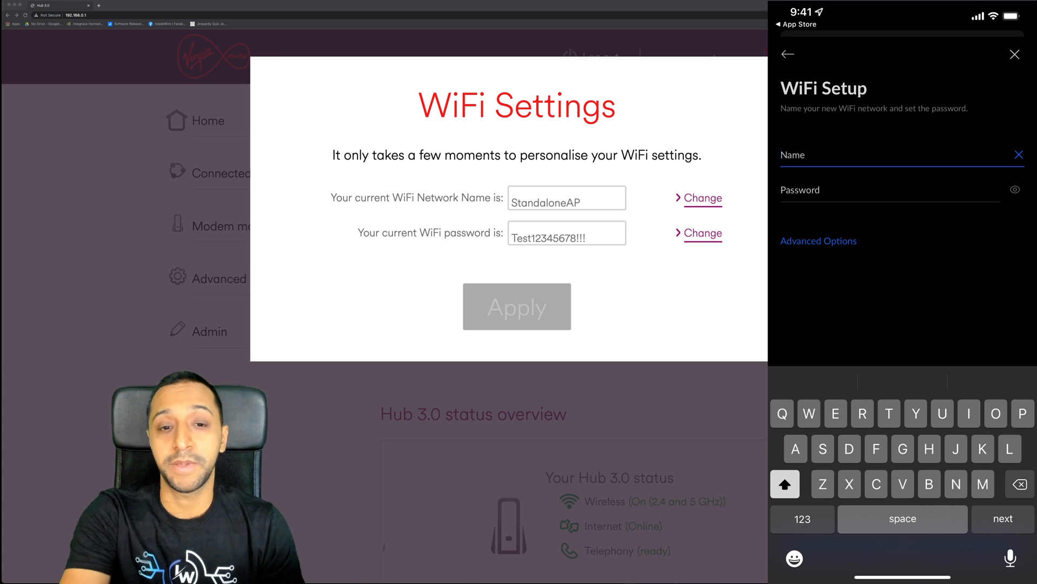
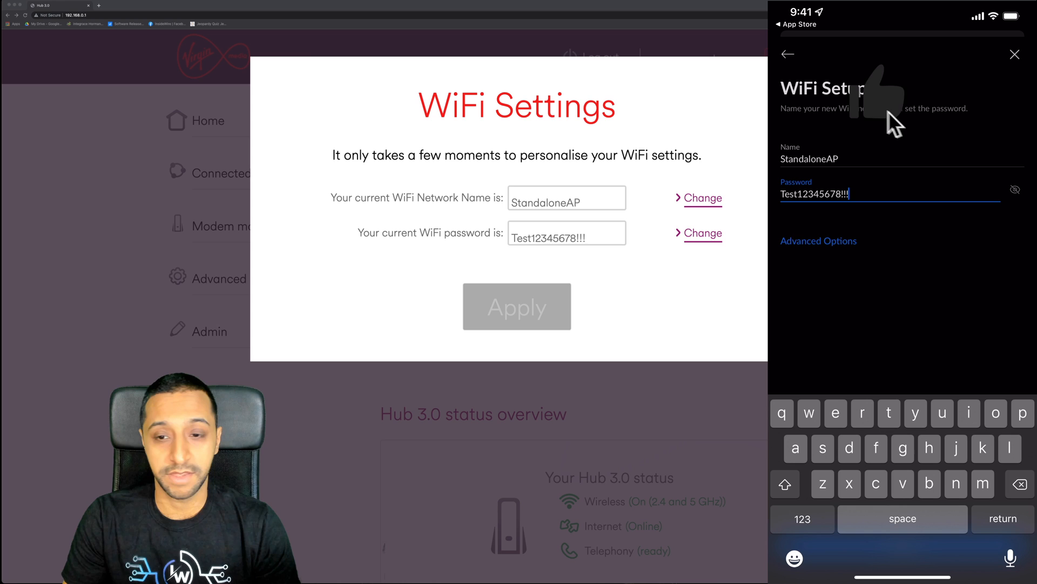
{"action": "left_click", "coordinate": [819, 240]}
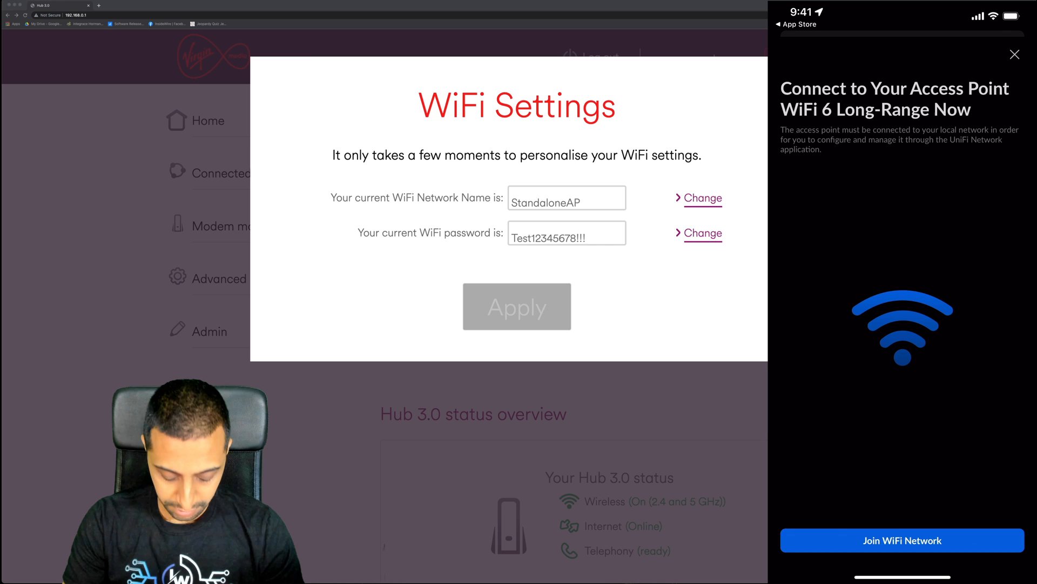
- Join the AP's WiFi and review its details: IP 192.168.0.69, StandaloneAP on both radios, firmware 5.60.19
{"action": "left_click", "coordinate": [901, 540]}
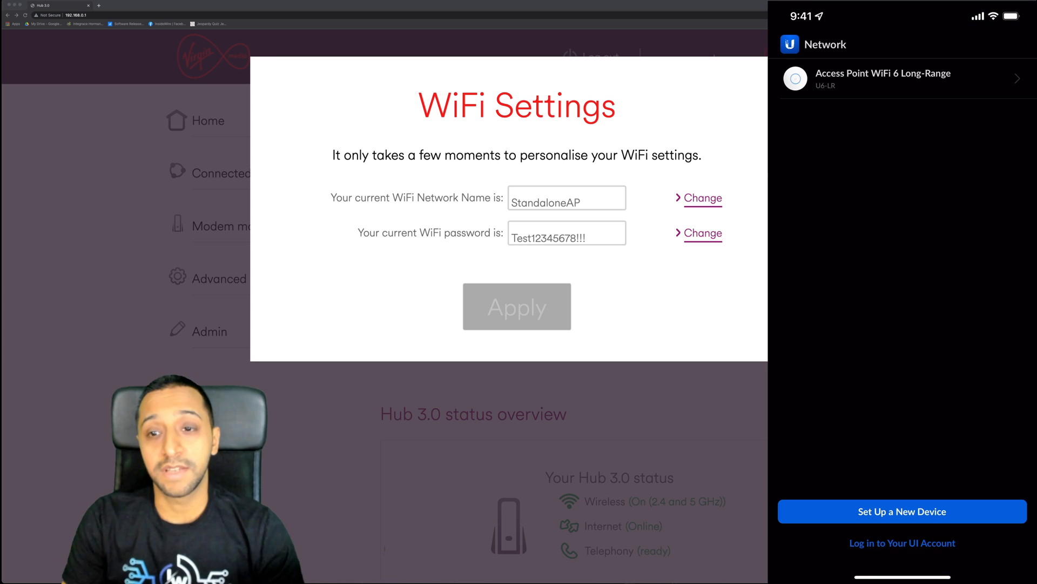
{"action": "left_click", "coordinate": [883, 78]}
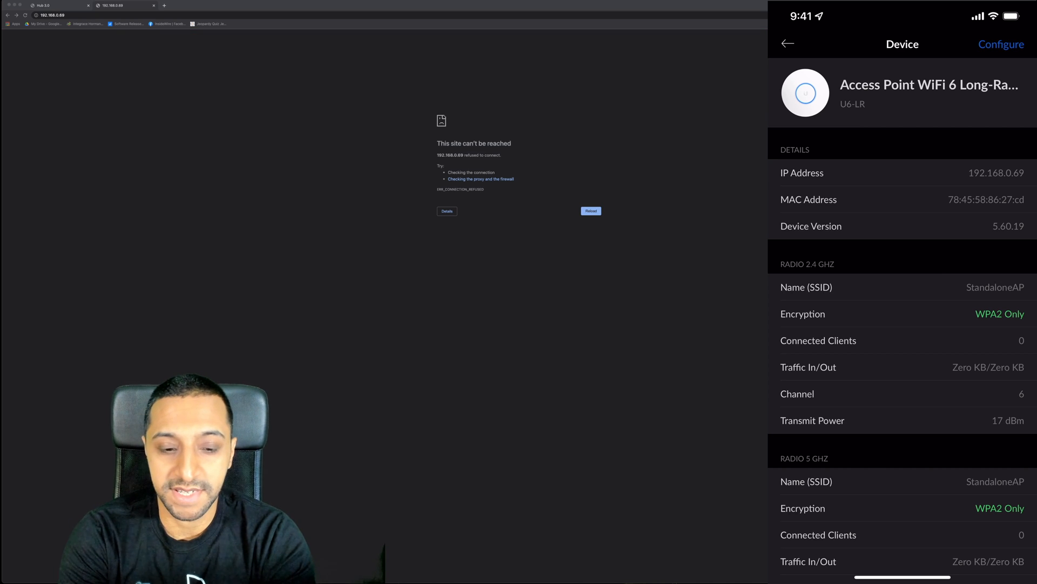
{"action": "scroll", "scroll_direction": "down", "scroll_amount": 3}
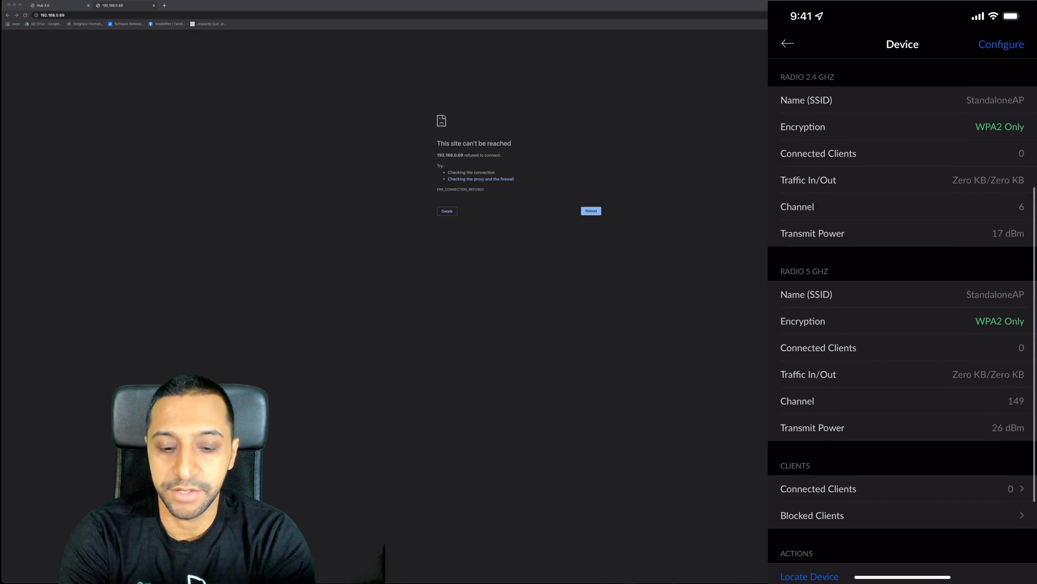
{"action": "scroll", "scroll_direction": "down", "scroll_amount": 3}
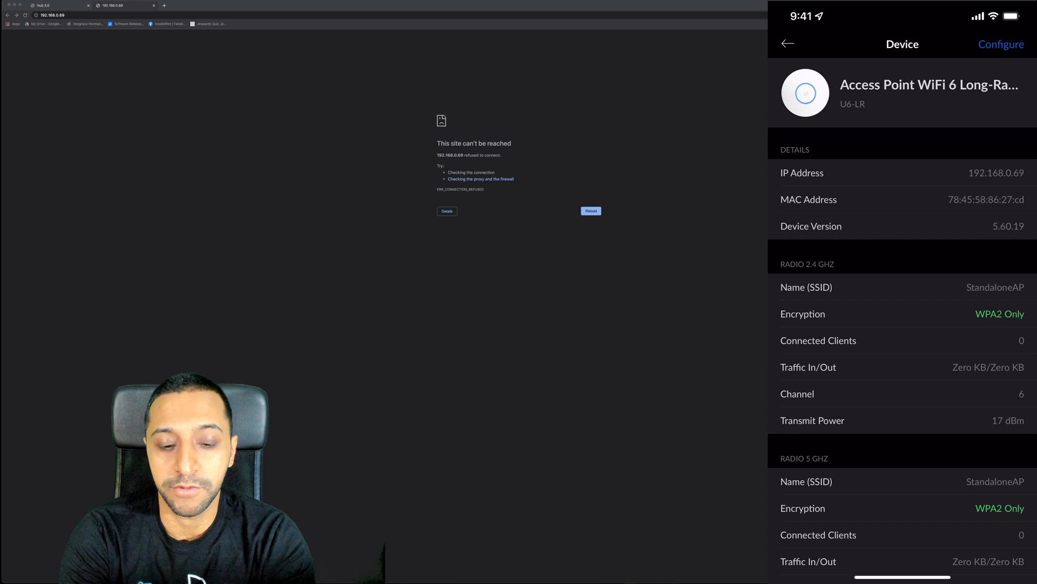
{"action": "scroll", "scroll_direction": "down", "scroll_amount": 3}
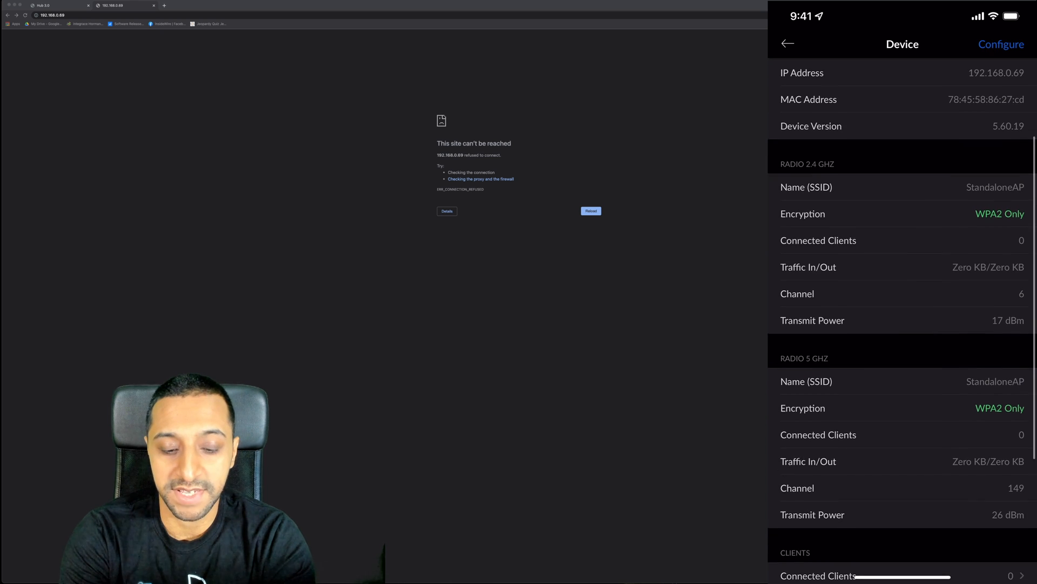
{"action": "scroll", "scroll_direction": "down", "scroll_amount": 3}
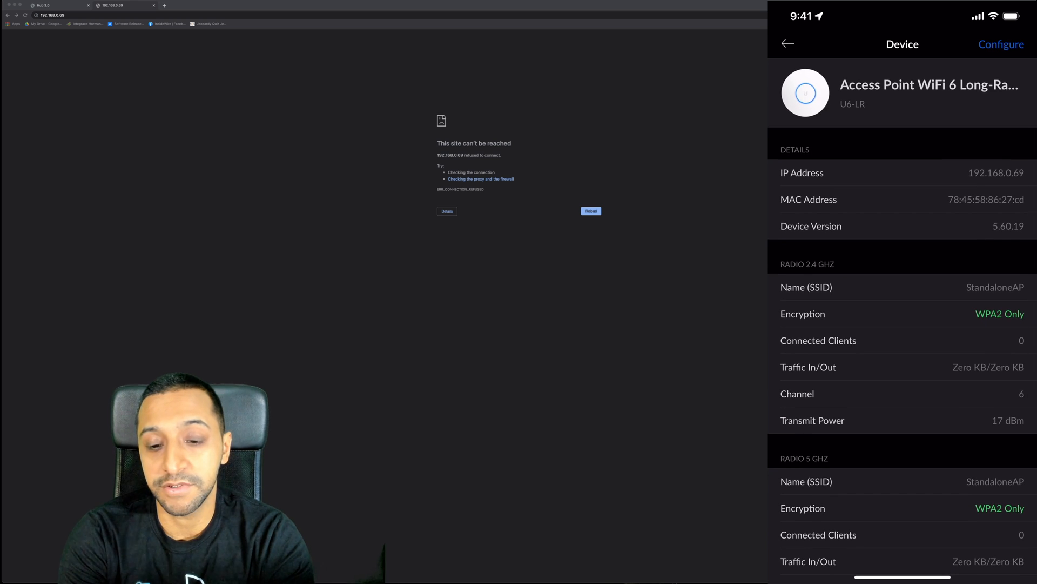
- Check the Radios configuration, then launch the firmware upgrade to 6.0.15
{"action": "left_click", "coordinate": [1001, 44]}
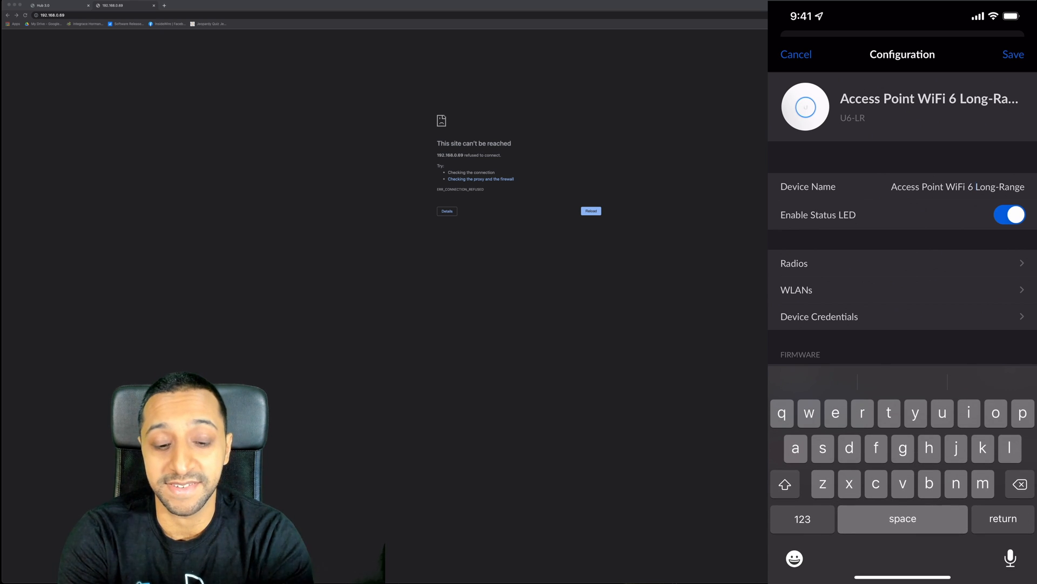
{"action": "left_click", "coordinate": [899, 263]}
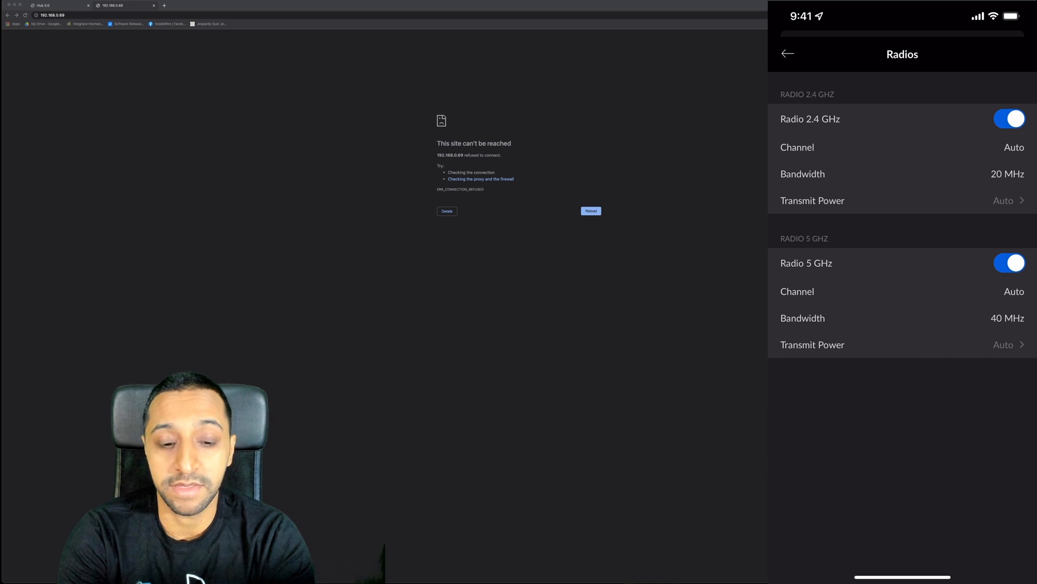
{"action": "left_click", "coordinate": [787, 54]}
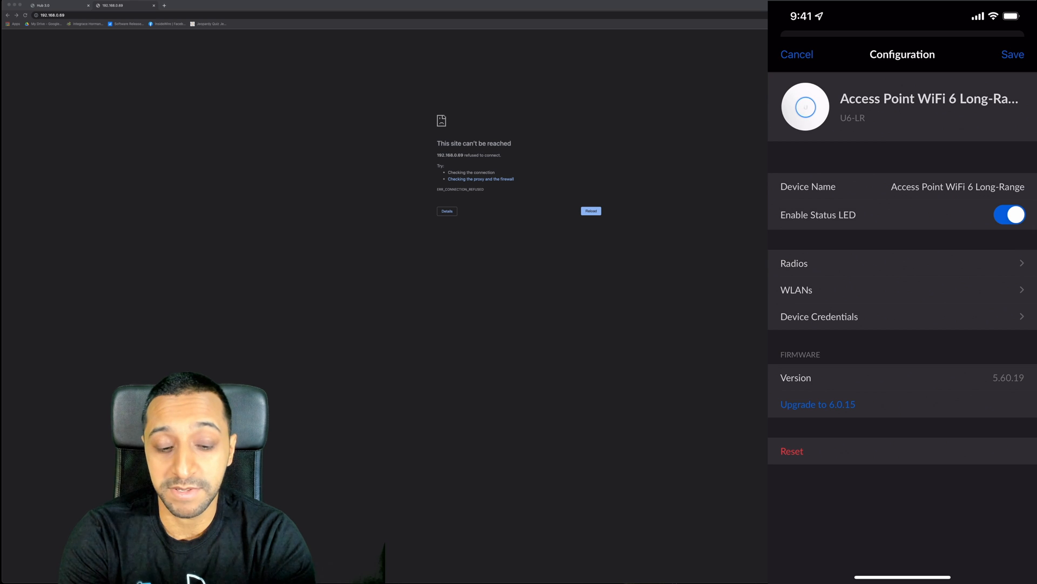
{"action": "left_click", "coordinate": [819, 316]}
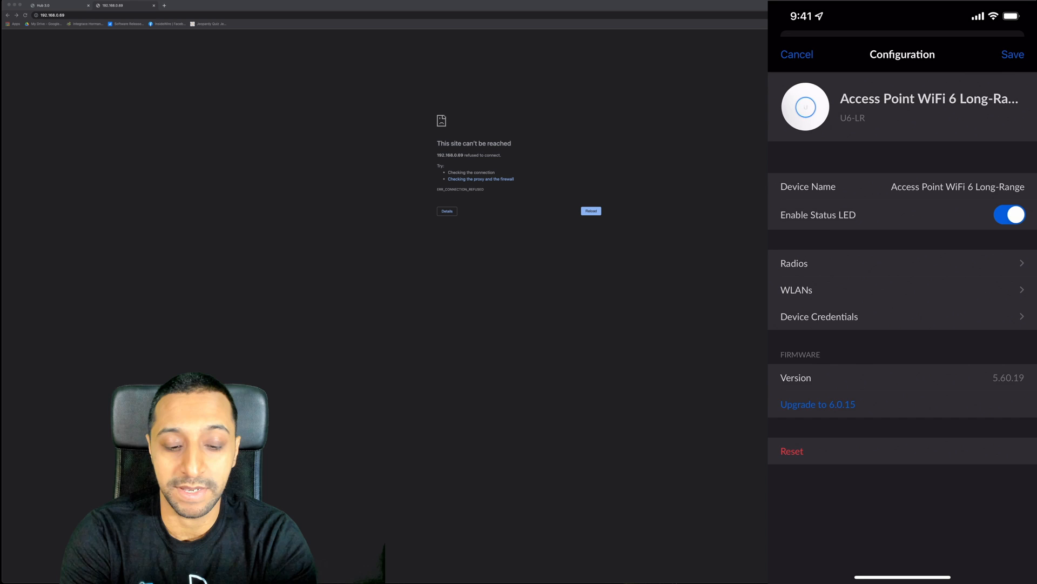
{"action": "left_click", "coordinate": [818, 404]}
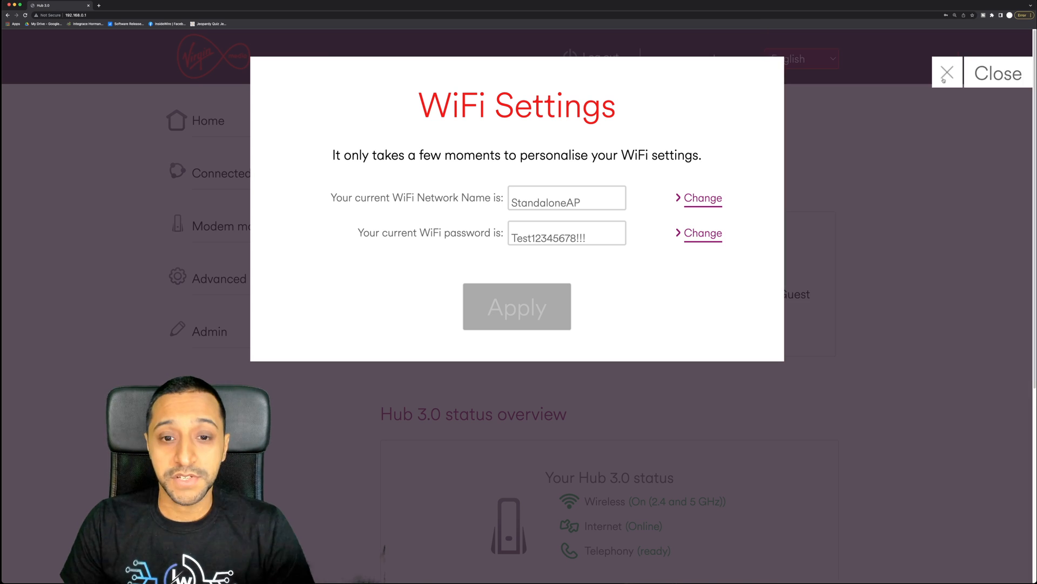
- Under Advanced > Wireless signal, disable the hub's 2.4 GHz and 5 GHz WiFi and apply
{"action": "left_click", "coordinate": [997, 73]}
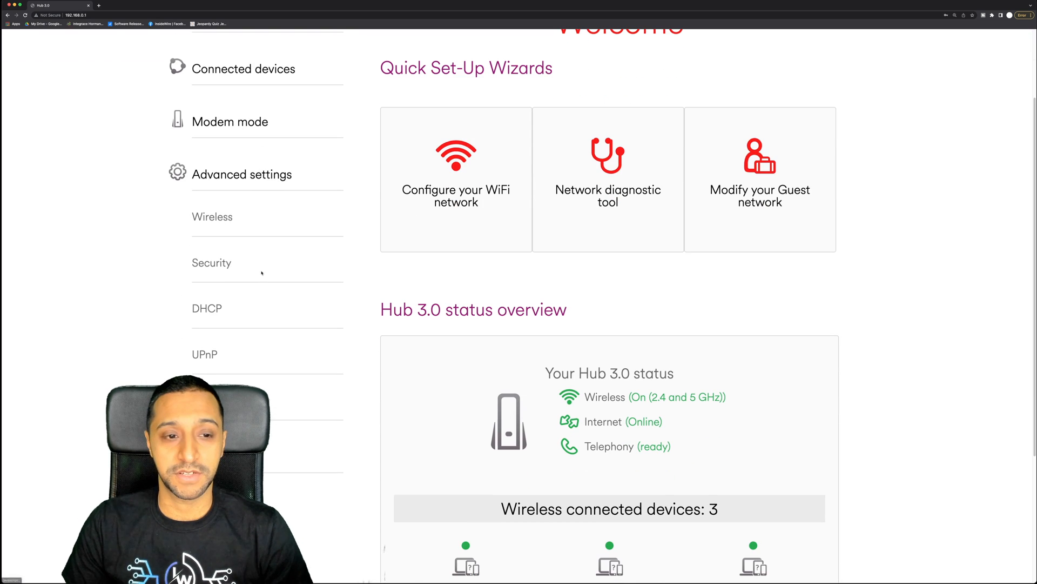
{"action": "left_click", "coordinate": [213, 216]}
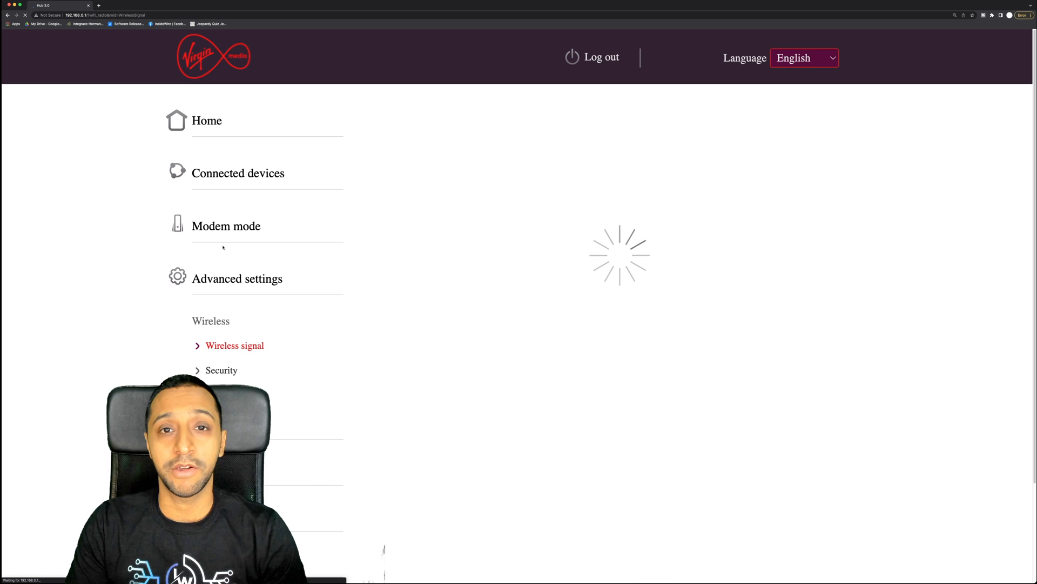
{"action": "left_click", "coordinate": [234, 345]}
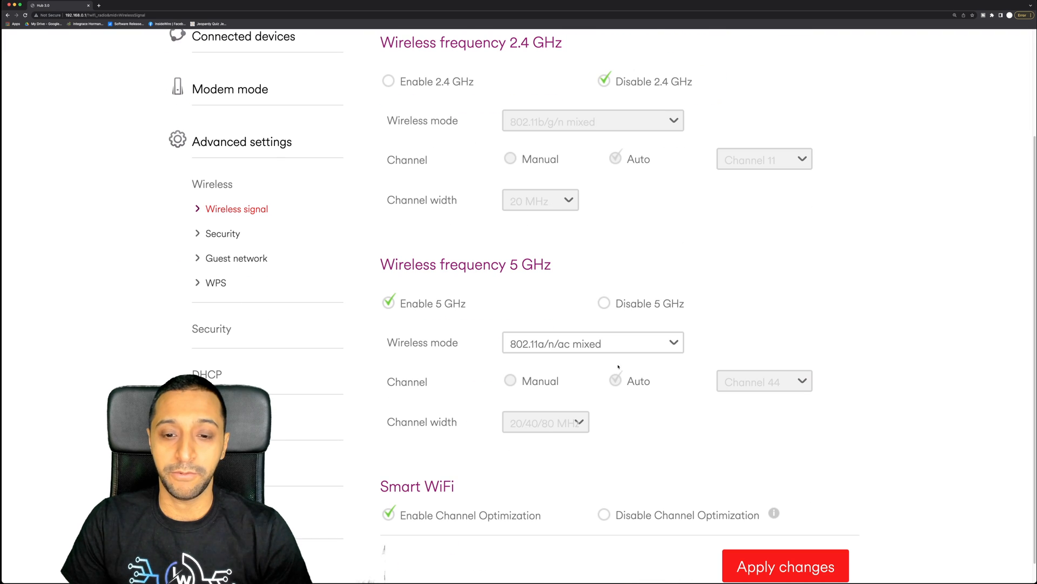
{"action": "left_click", "coordinate": [603, 303]}
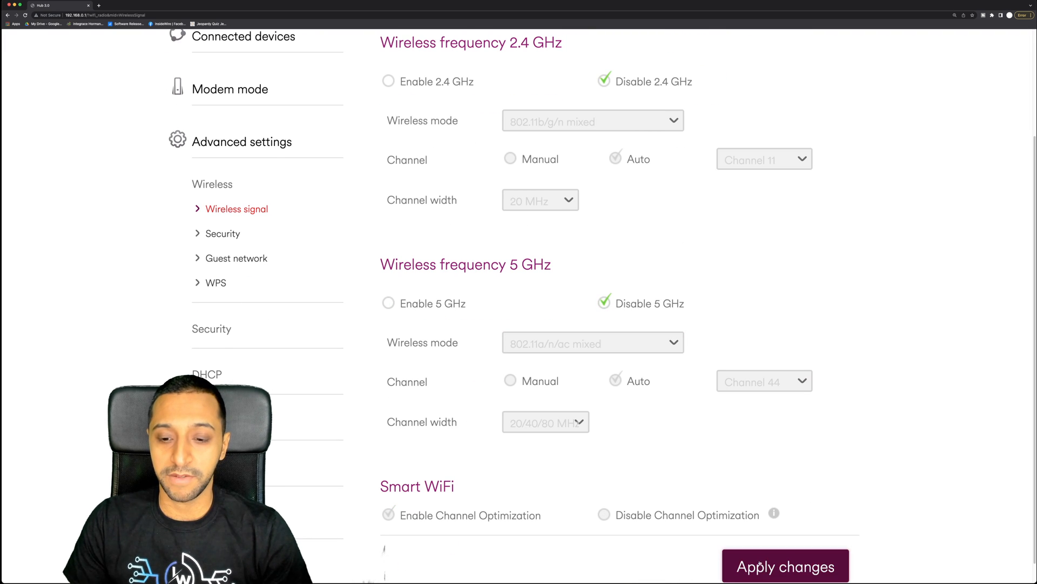
{"action": "left_click", "coordinate": [785, 567]}
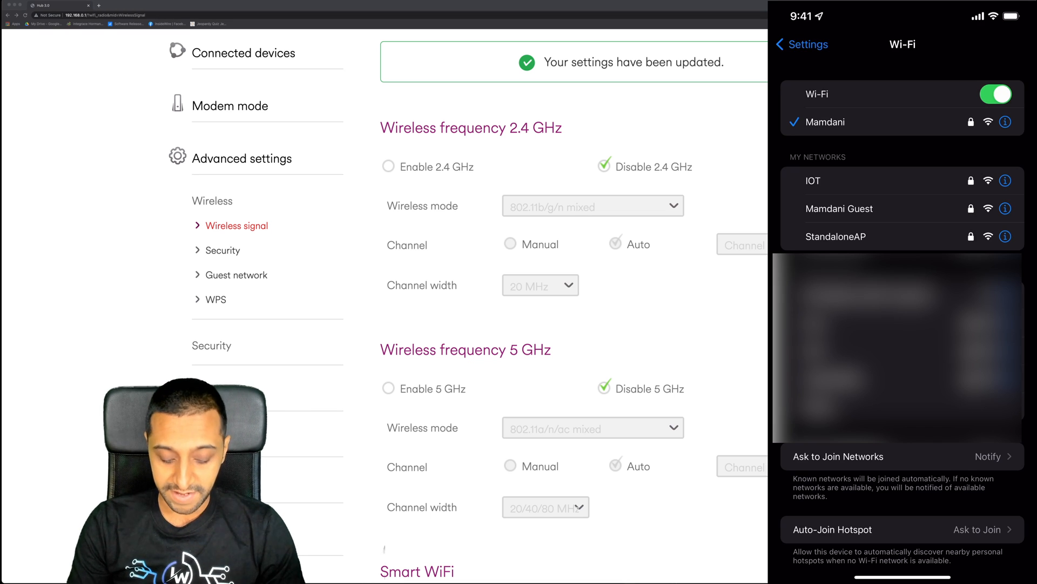
- Rejoin StandaloneAP, confirm the AP shows version 6.0.15, and view the hub's connected devices
{"action": "left_click", "coordinate": [836, 236]}
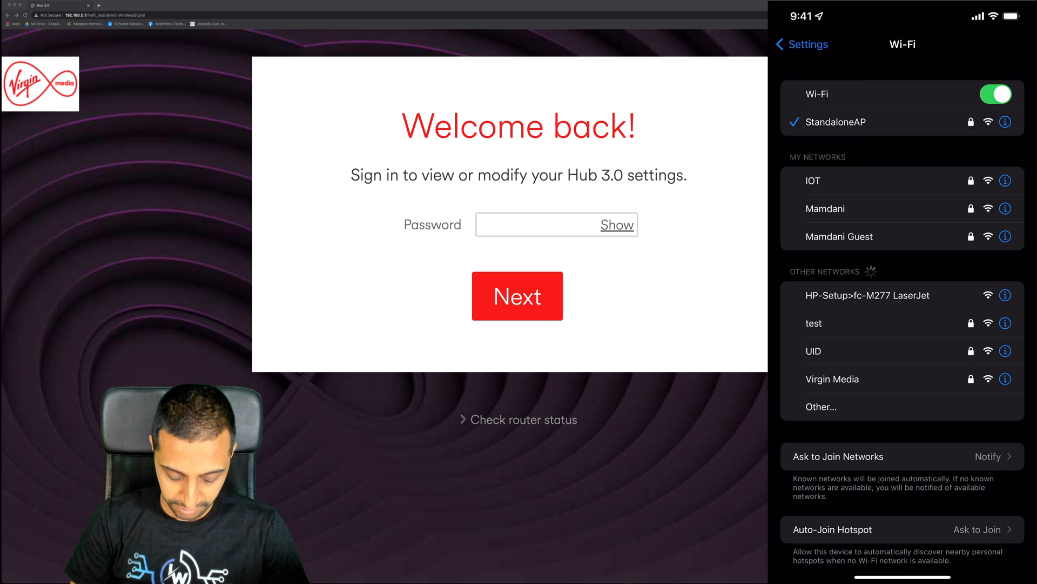
{"action": "left_click", "coordinate": [1005, 122]}
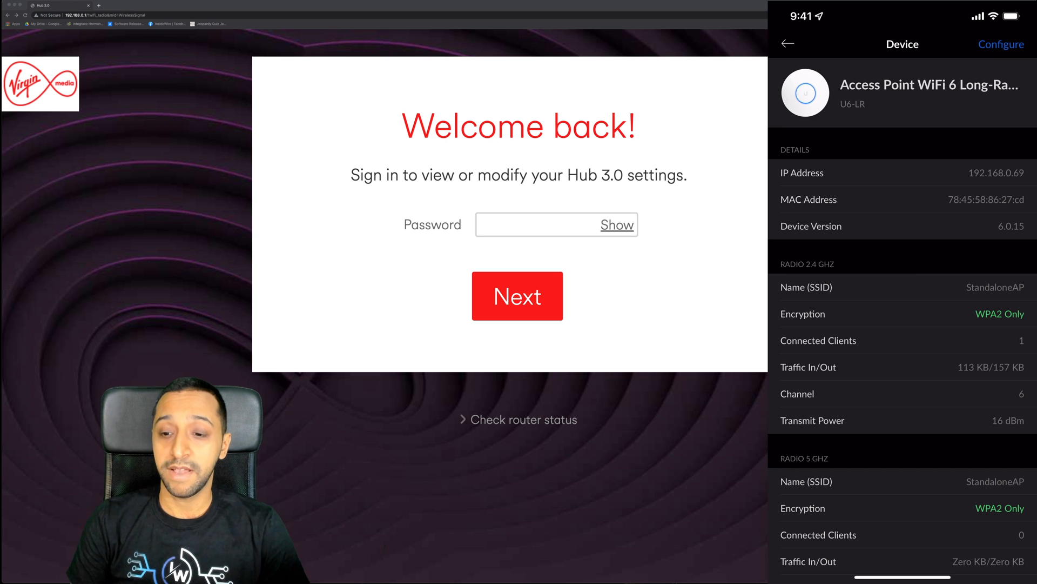
{"action": "left_click", "coordinate": [517, 296]}
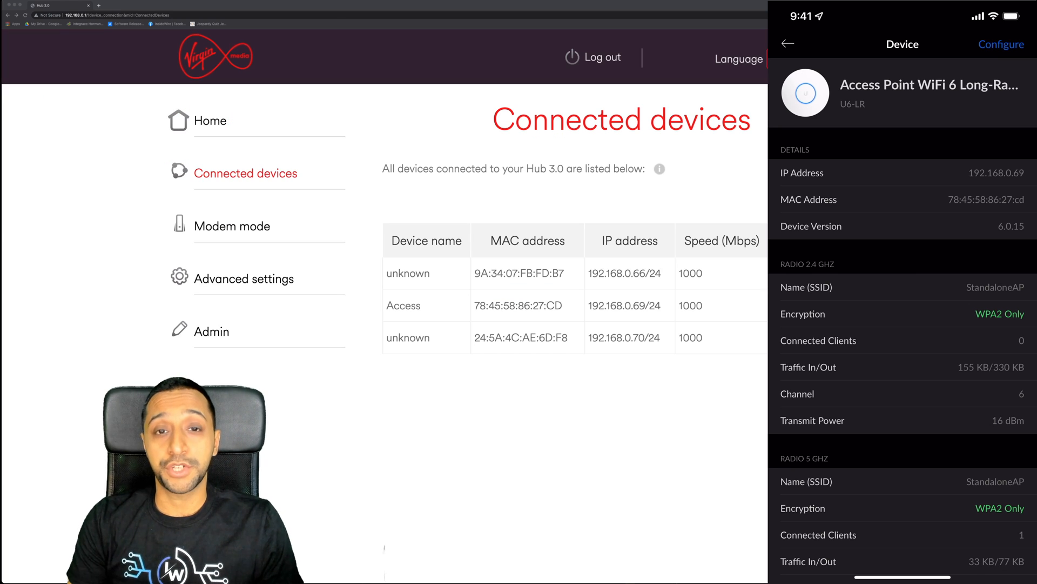